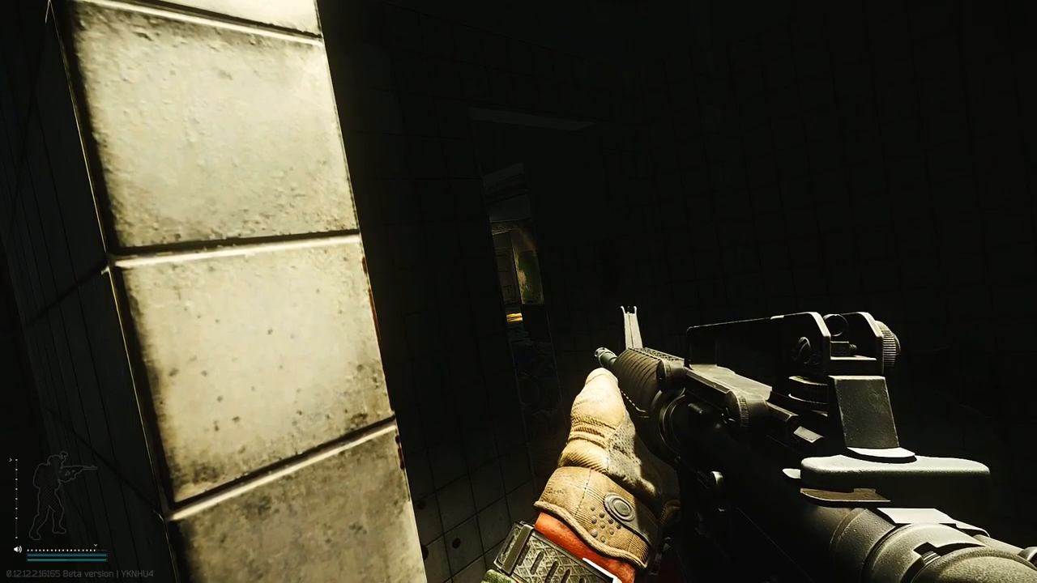
{"action": "mouse_move", "coordinate": [519, 292]}
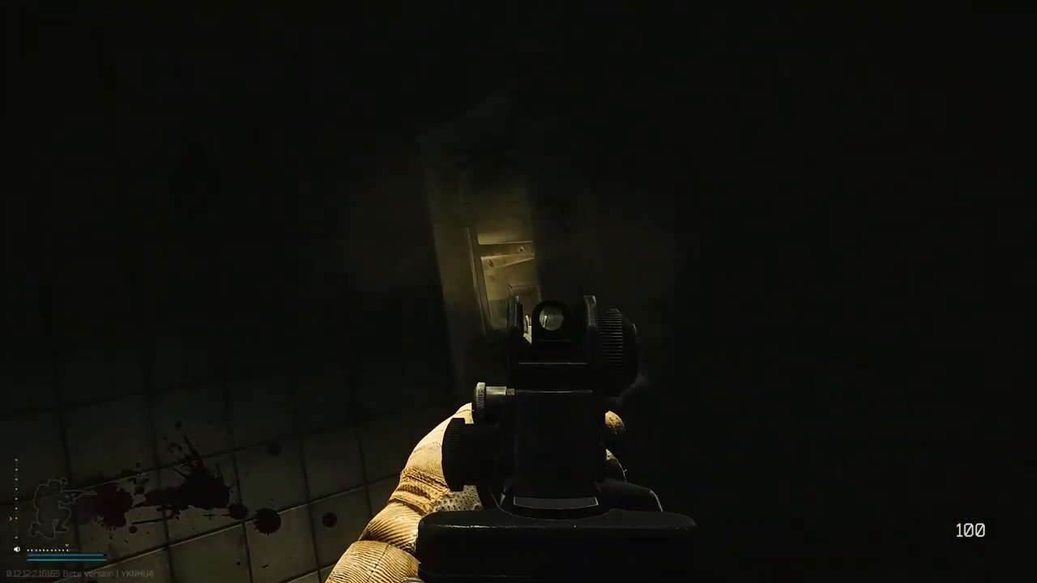
{"action": "mouse_move", "coordinate": [519, 292]}
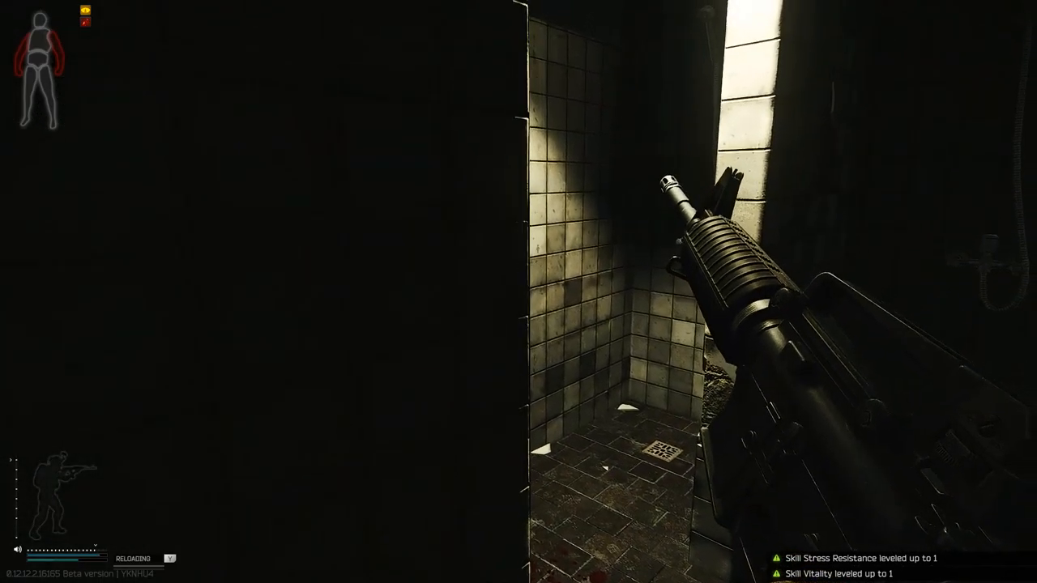
{"action": "mouse_move", "coordinate": [519, 292]}
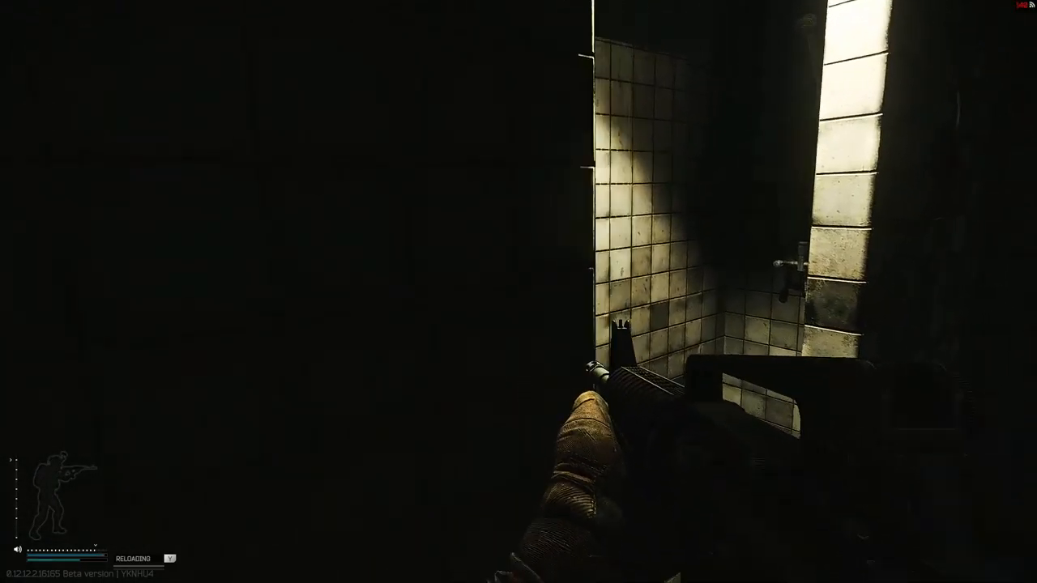